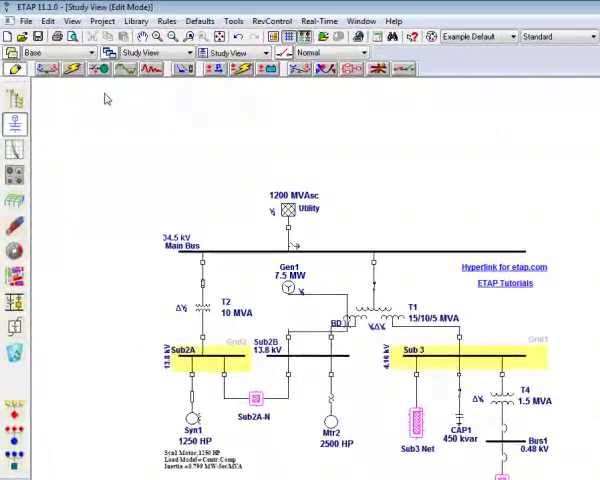
- Start inserting a new object from the Edit menu, choosing Create from File
left_click(45, 33)
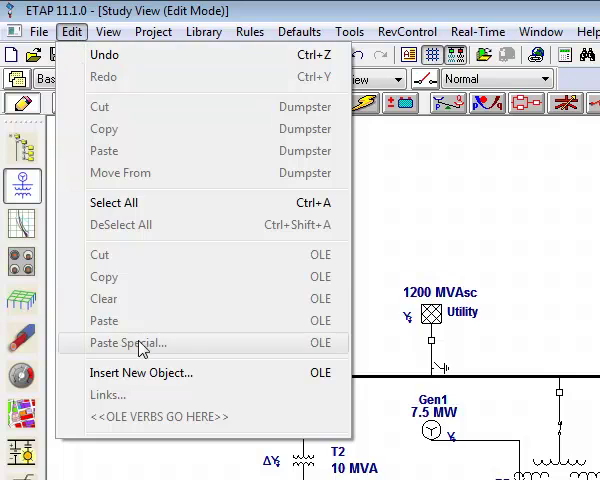
left_click(141, 372)
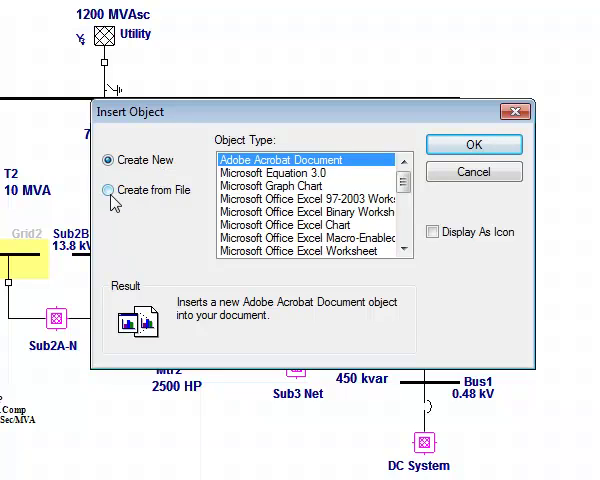
left_click(106, 190)
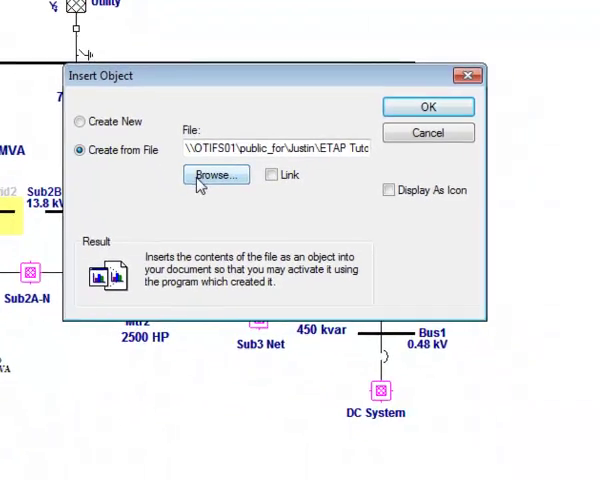
- Browse to the One-Line Legend file and embed it in the one-line diagram
left_click(213, 175)
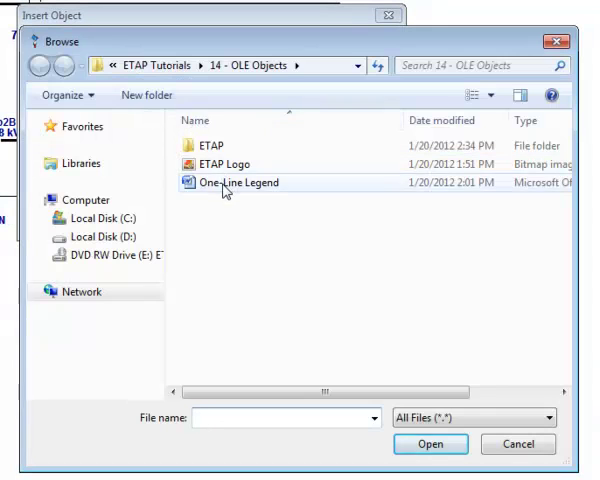
left_click(241, 181)
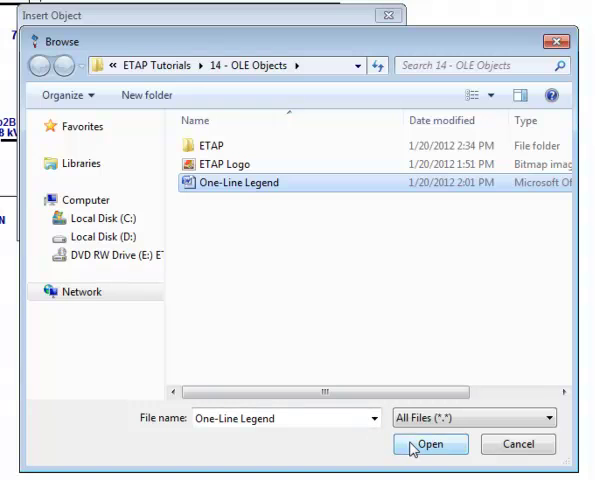
left_click(437, 444)
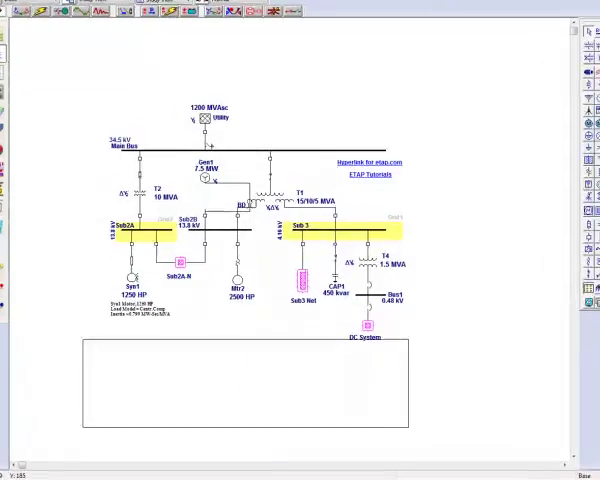
- Scroll down to the embedded Power System Analysis legend below the diagram
scroll("down", 3)
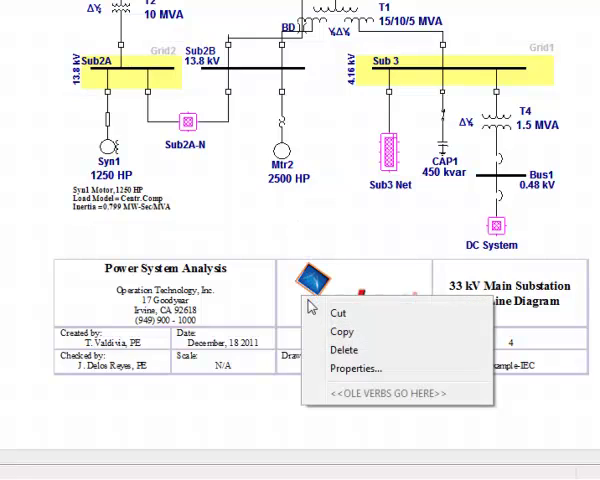
- Open the legend's Document Properties and view its View tab display options
left_click(356, 368)
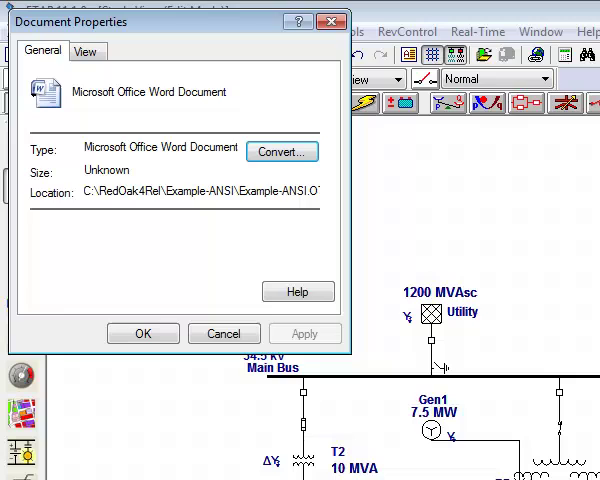
mouse_move(92, 80)
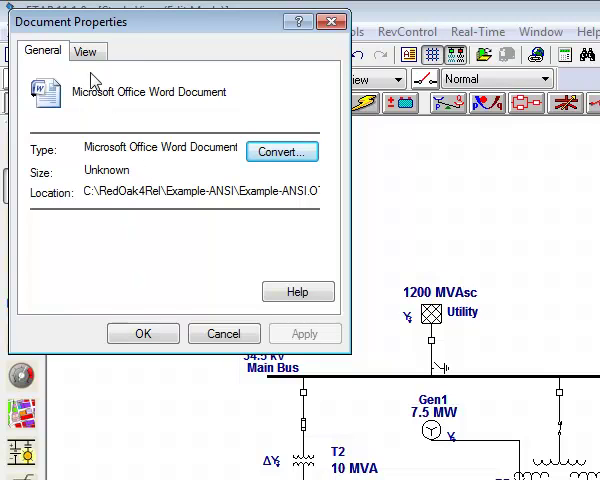
left_click(86, 51)
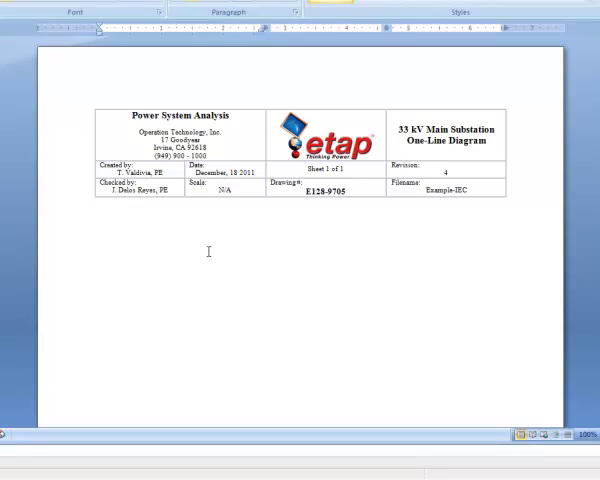
mouse_move(209, 243)
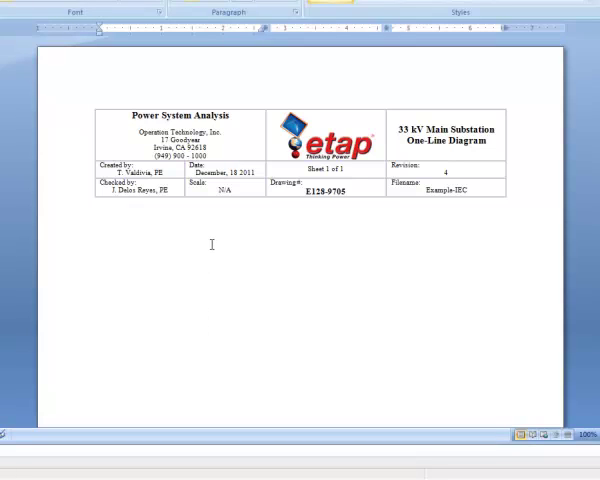
mouse_move(224, 221)
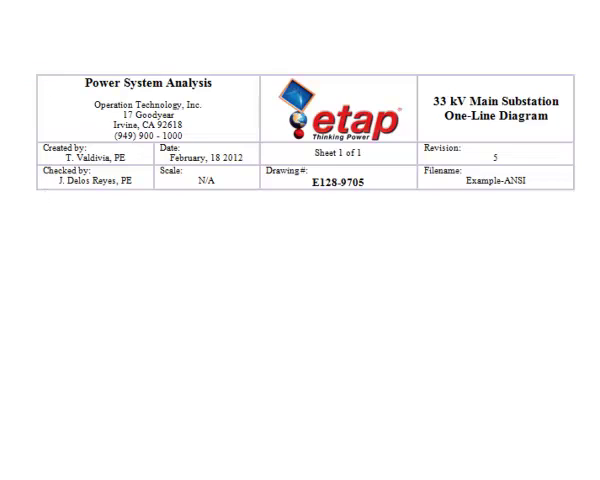
- Open Word's Office button menu to close and return to the study view
left_click(31, 37)
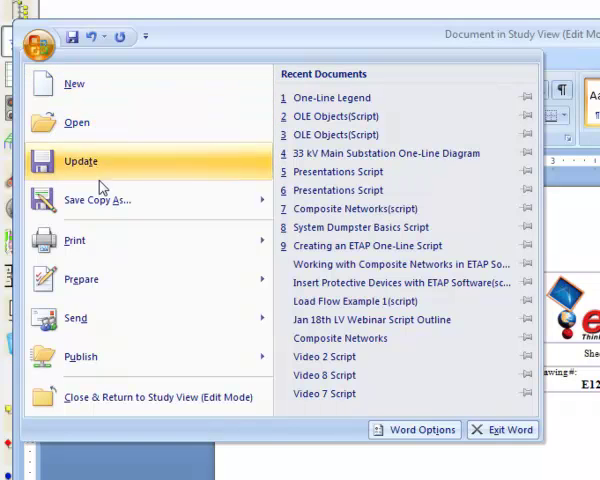
mouse_move(155, 397)
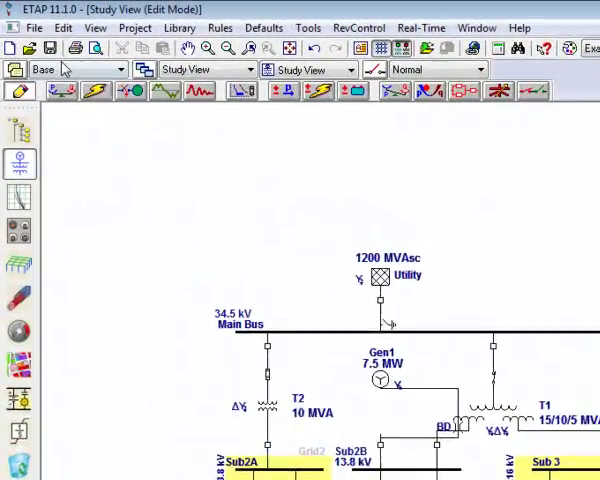
- Insert a new Microsoft Office Word Document object from the Edit menu
left_click(67, 33)
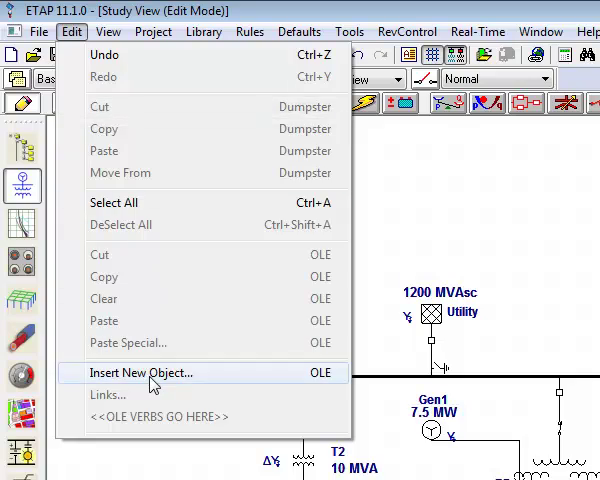
left_click(141, 372)
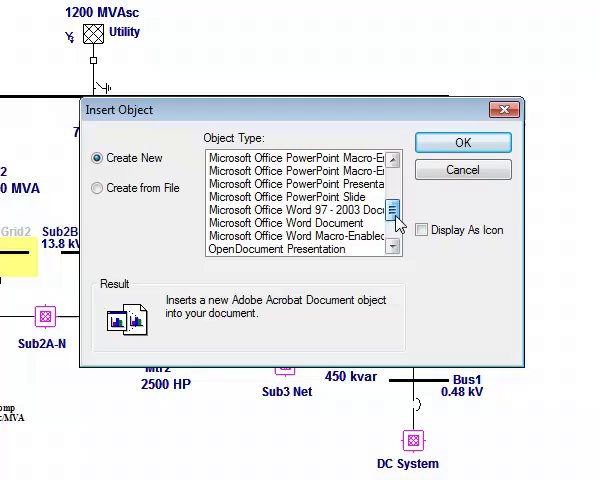
left_click(290, 221)
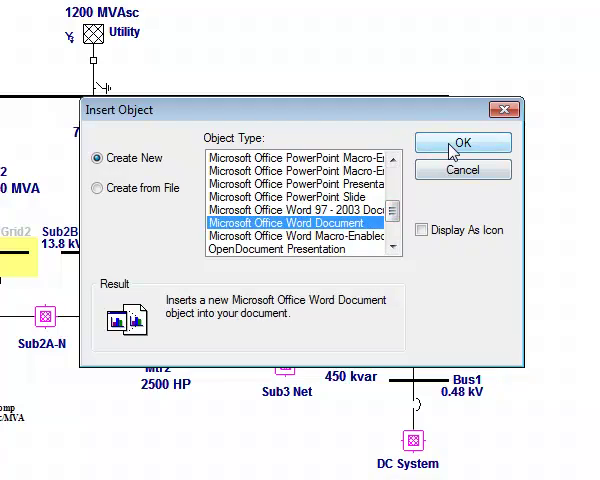
left_click(462, 142)
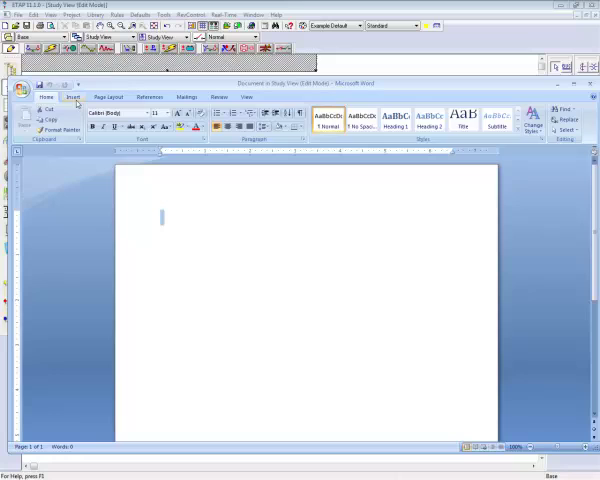
- Insert the ETAP Logo picture from the 14 - OLE Objects folder
left_click(72, 97)
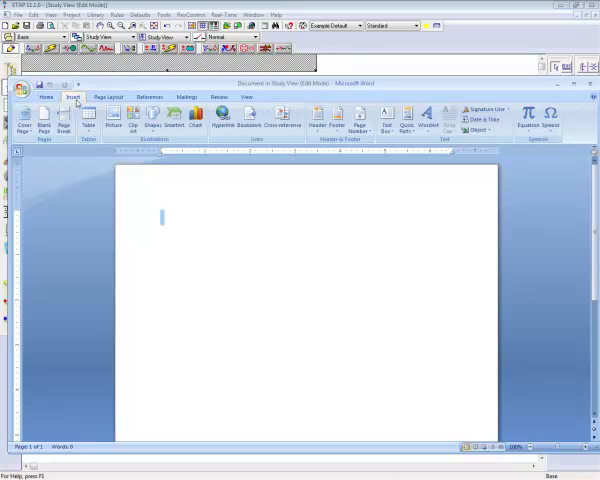
mouse_move(113, 188)
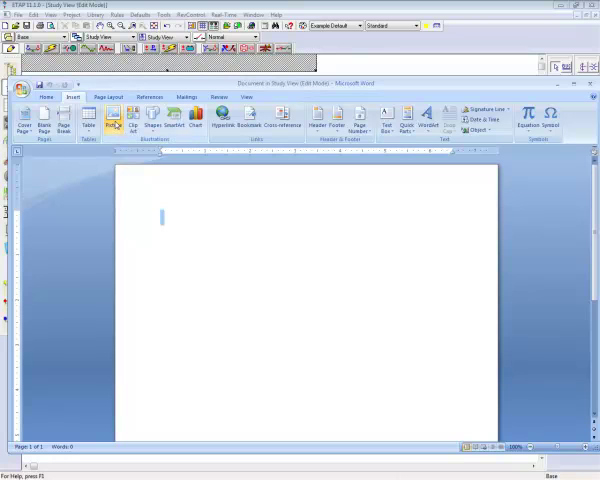
left_click(113, 113)
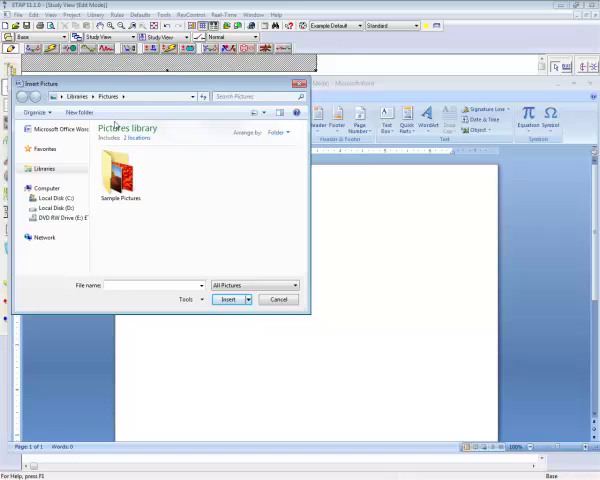
left_click(196, 96)
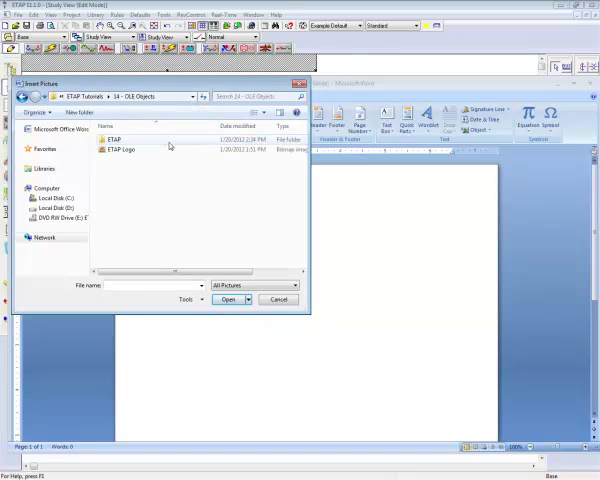
left_click(227, 299)
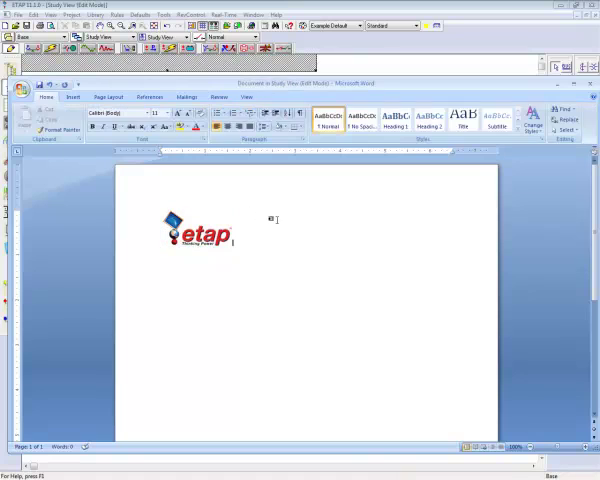